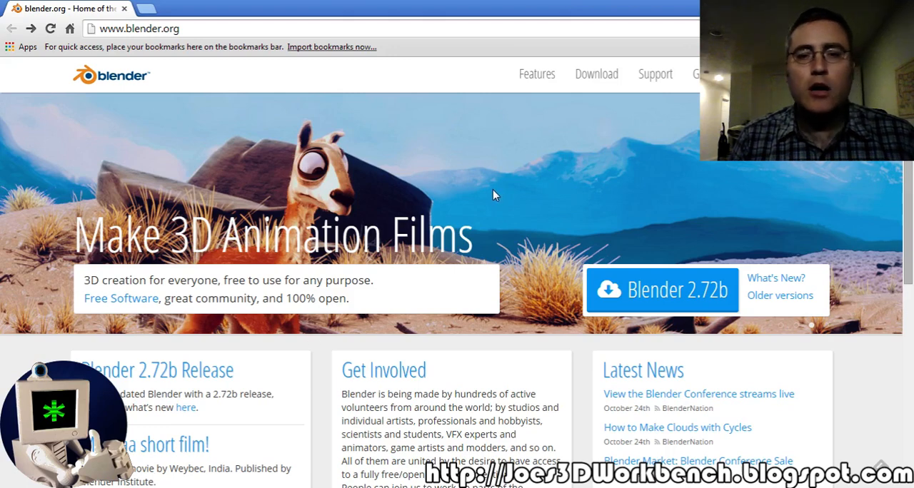
pyautogui.moveTo(735, 362)
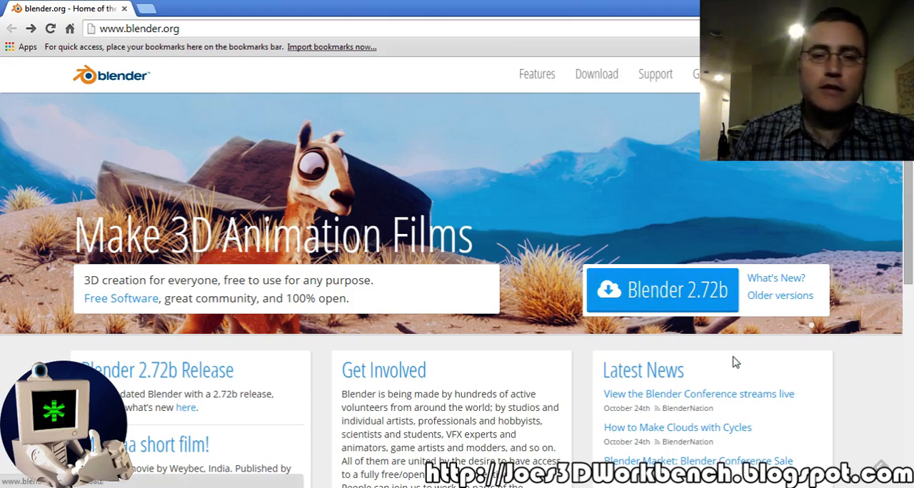
pyautogui.moveTo(678, 313)
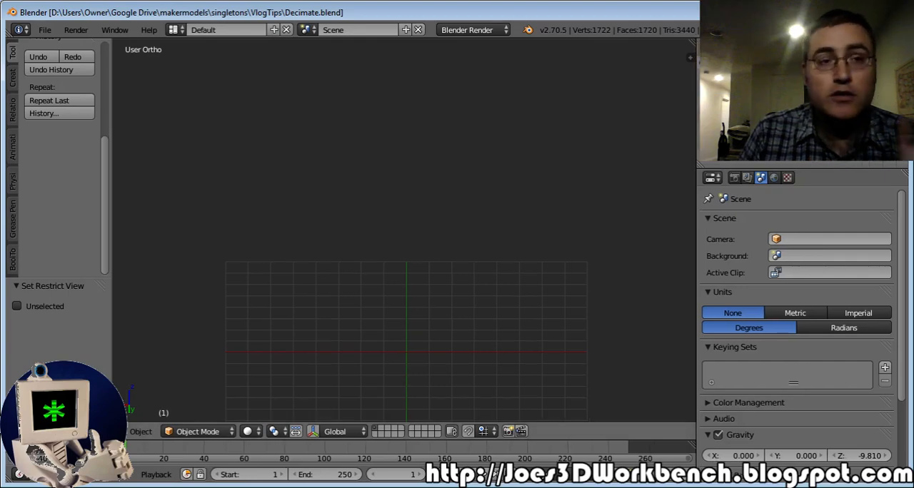
# - Import TreeHighRes.stl as an STL mesh and show its modifier properties
pyautogui.click(44, 29)
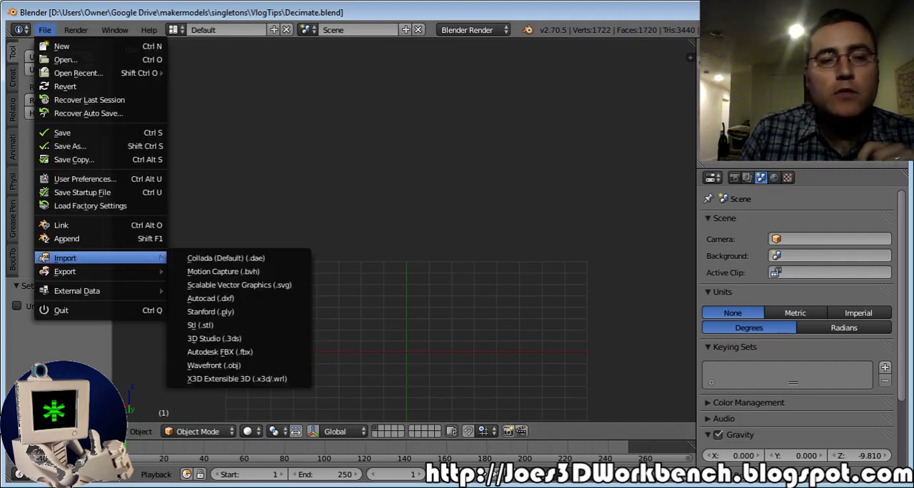
pyautogui.click(199, 325)
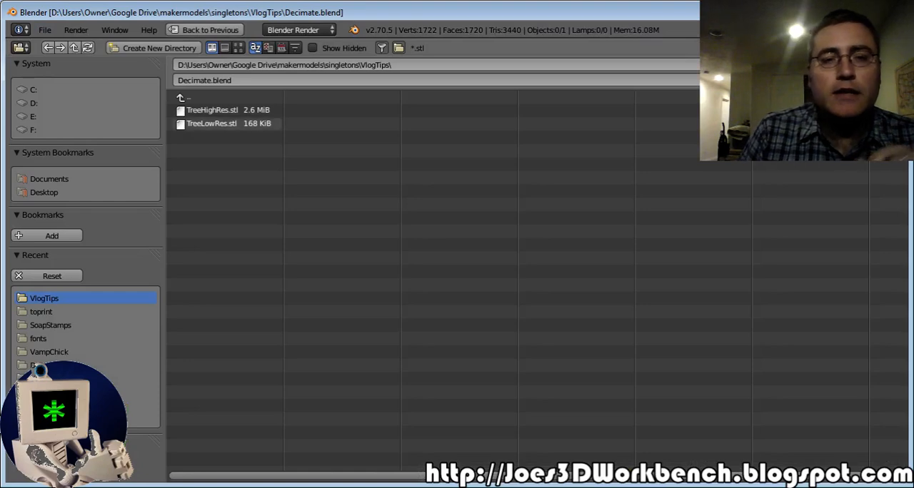
pyautogui.click(212, 110)
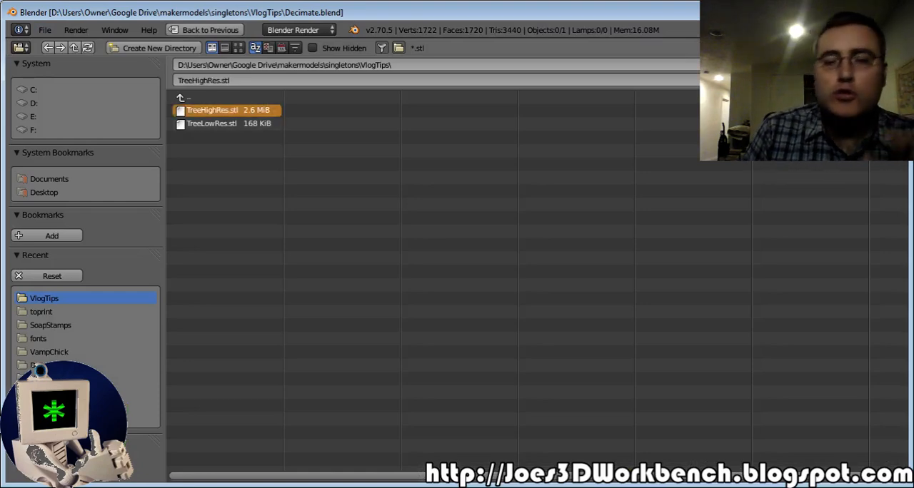
pyautogui.doubleClick(212, 110)
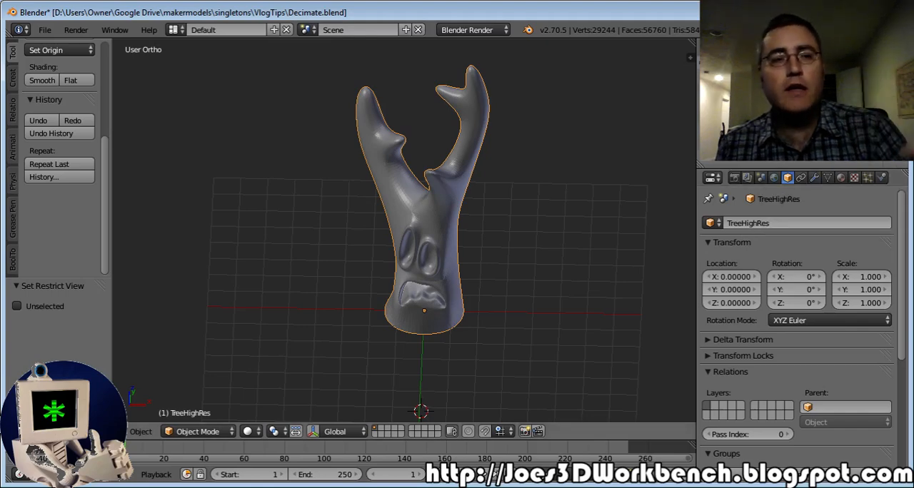
pyautogui.click(45, 29)
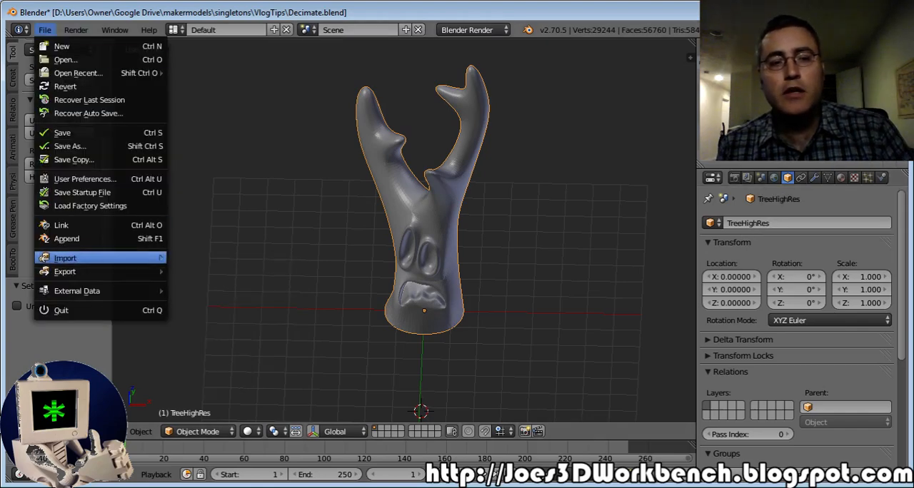
pyautogui.click(44, 29)
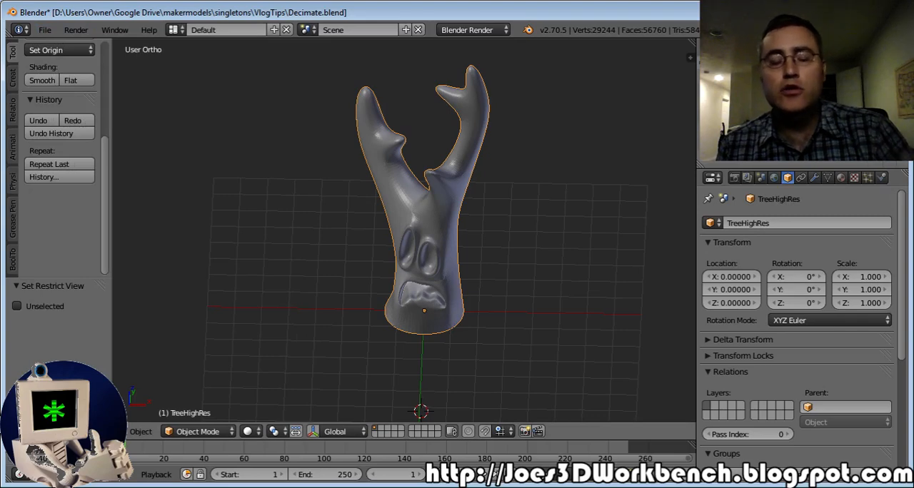
pyautogui.click(813, 177)
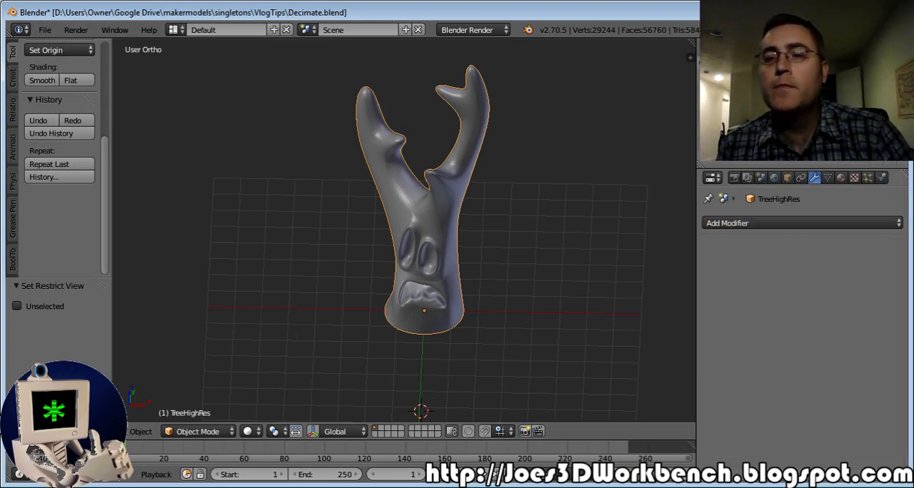
# - Add a Decimate modifier to the TreeHighRes tree
pyautogui.click(800, 223)
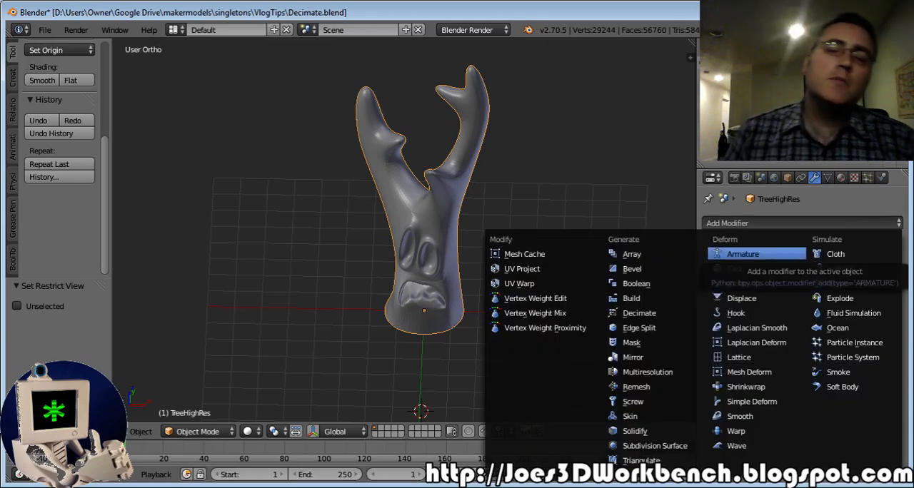
pyautogui.moveTo(631, 342)
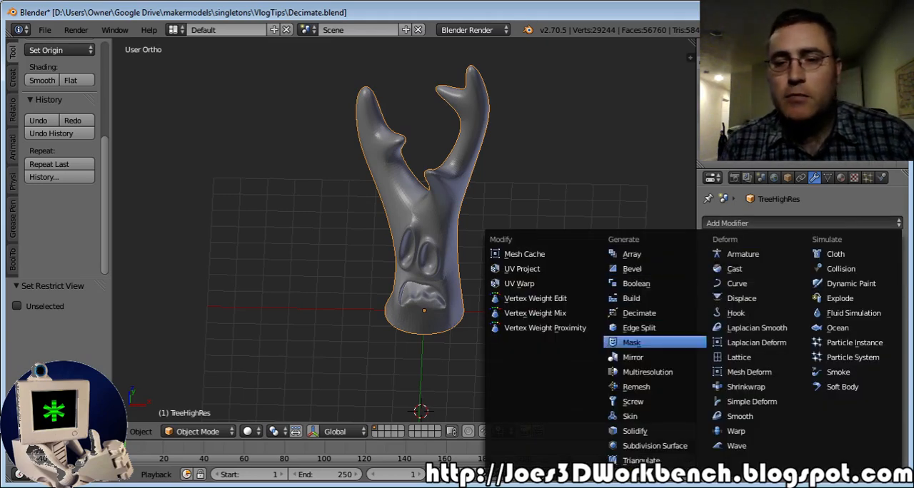
pyautogui.click(639, 313)
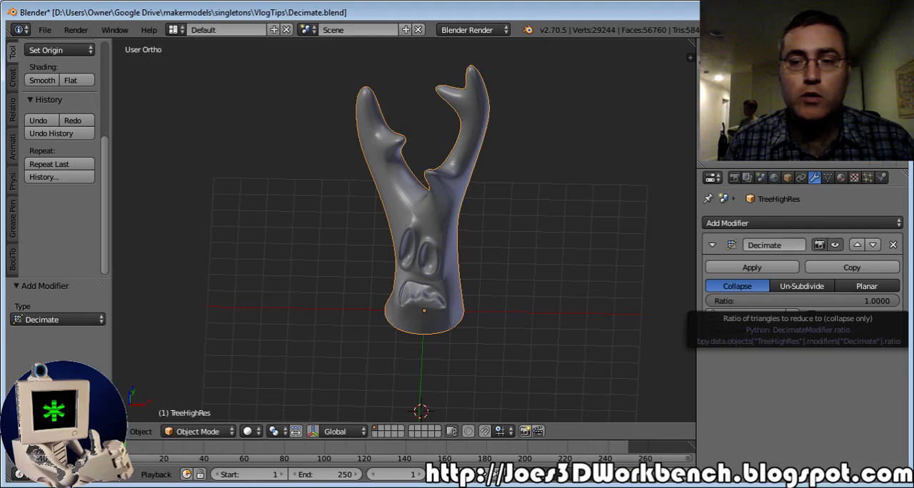
# - Set the Decimate ratio to 0.1, reducing the tree to 5504 faces
pyautogui.click(785, 300)
pyautogui.write('0.1000')
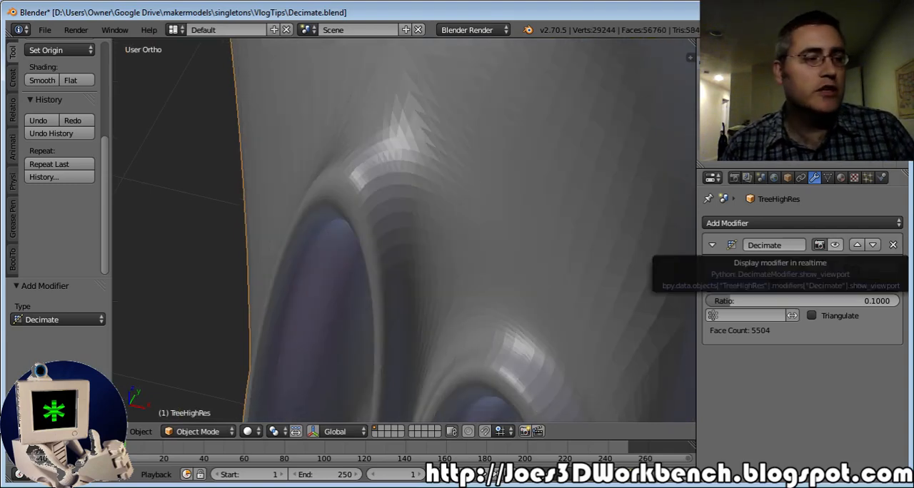
# - Compare Decimate ratio 1.0 against 0.1, then delete the tree from the scene
pyautogui.click(818, 245)
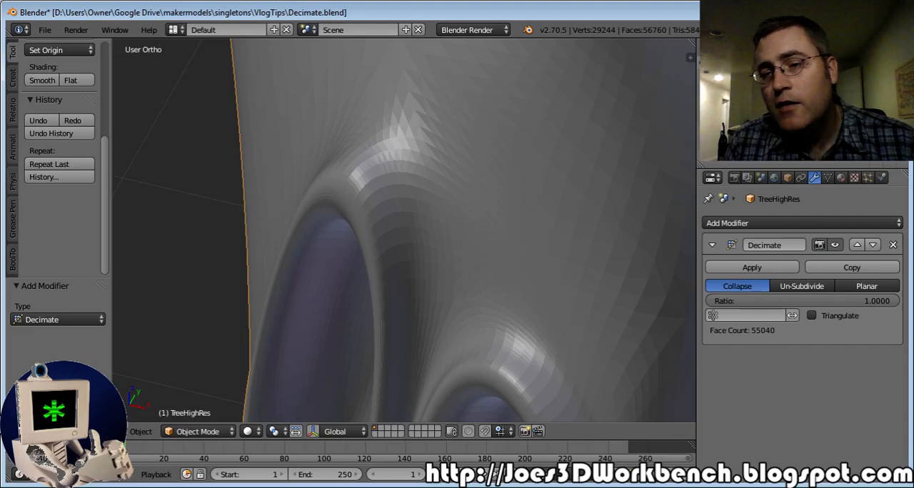
pyautogui.click(785, 301)
pyautogui.write('0.1000')
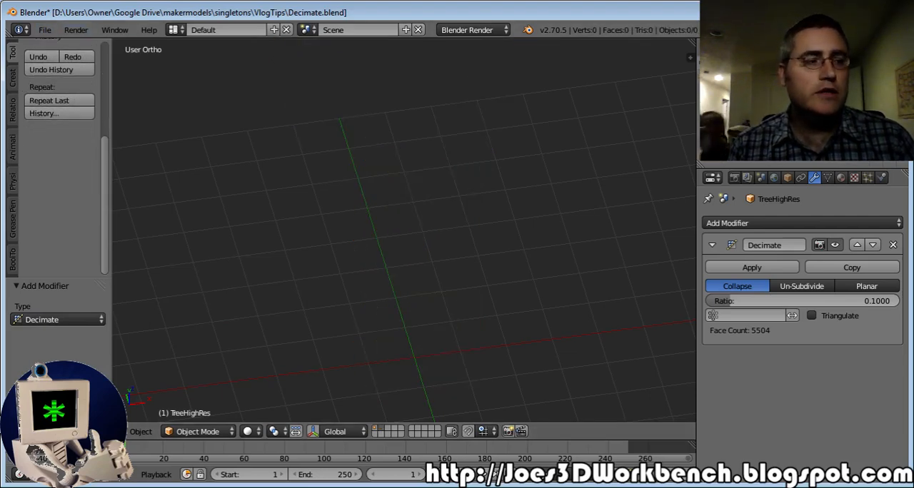
# - Open File > Import to bring in an STL mesh
pyautogui.click(44, 29)
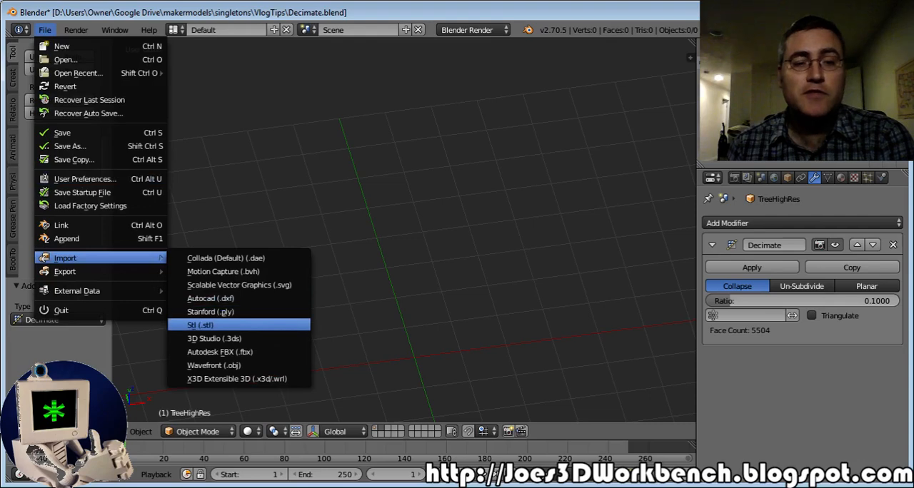
pyautogui.moveTo(200, 325)
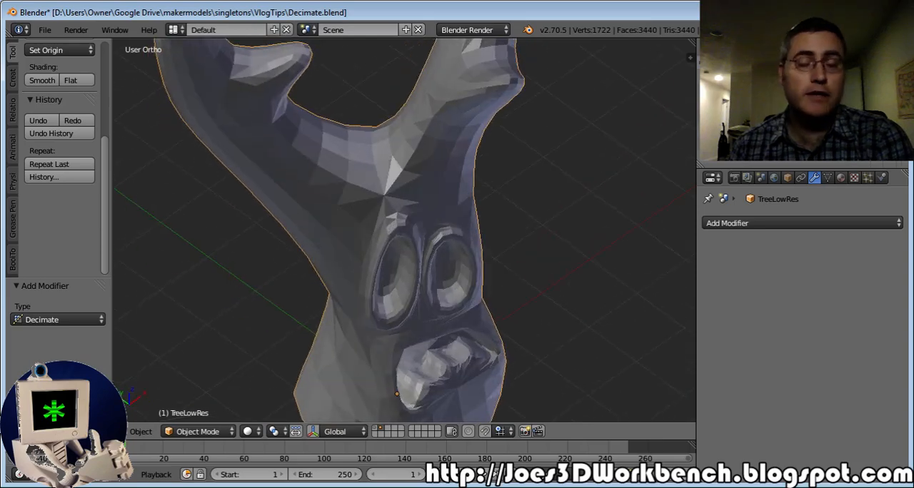
# - Add a Decimate modifier to TreeLowRes, cutting it to 344 faces at ratio 0.1
pyautogui.click(799, 222)
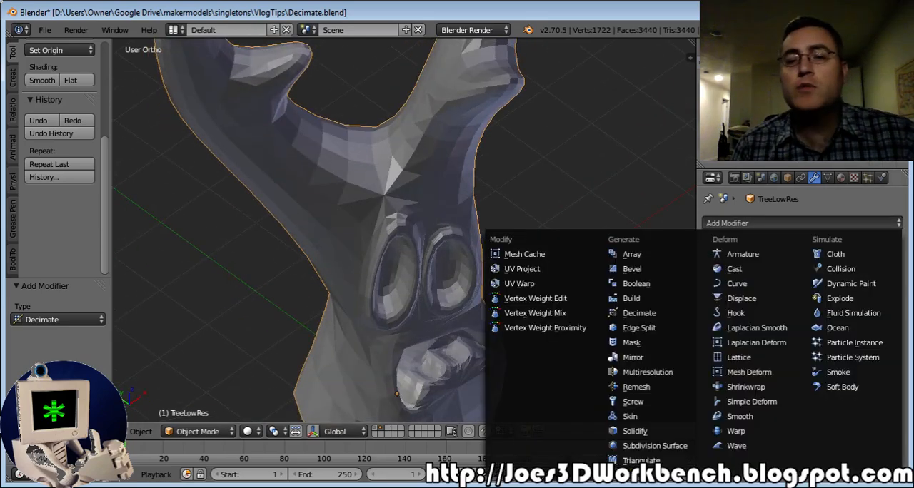
pyautogui.click(638, 313)
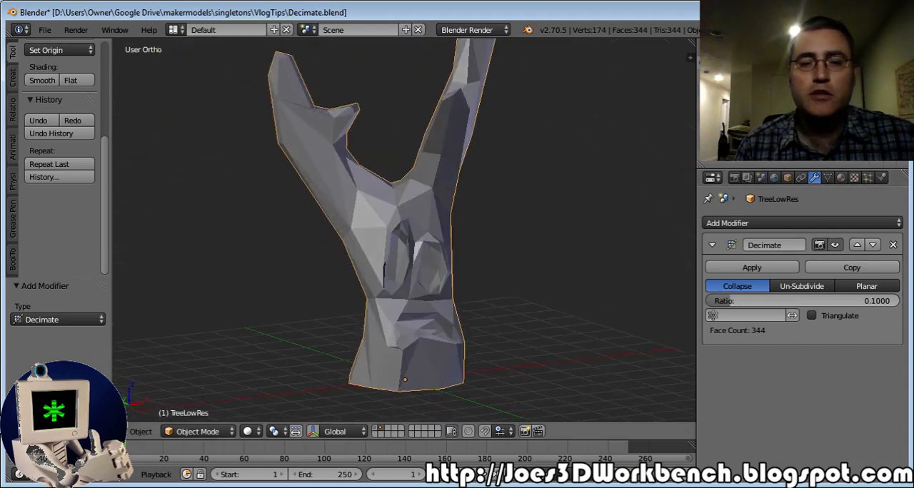
# - Raise the TreeLowRes Decimate ratio to 0.25, giving 860 faces
pyautogui.click(800, 301)
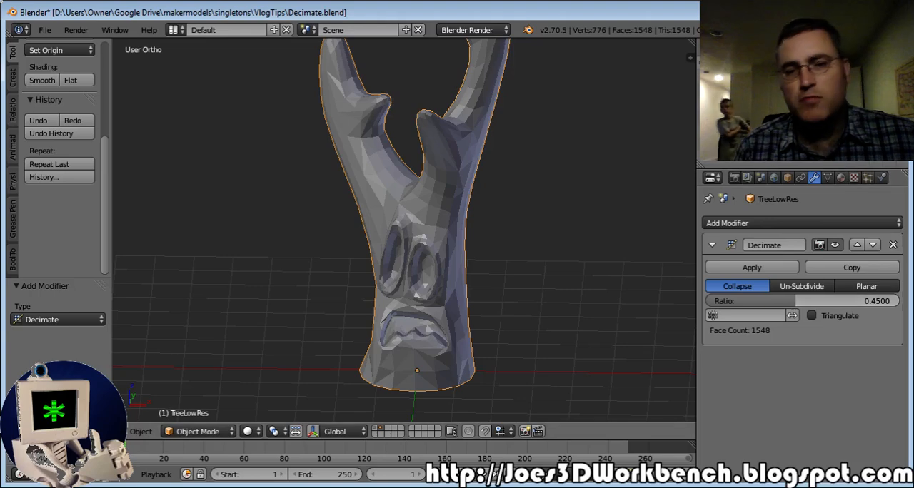
pyautogui.click(801, 300)
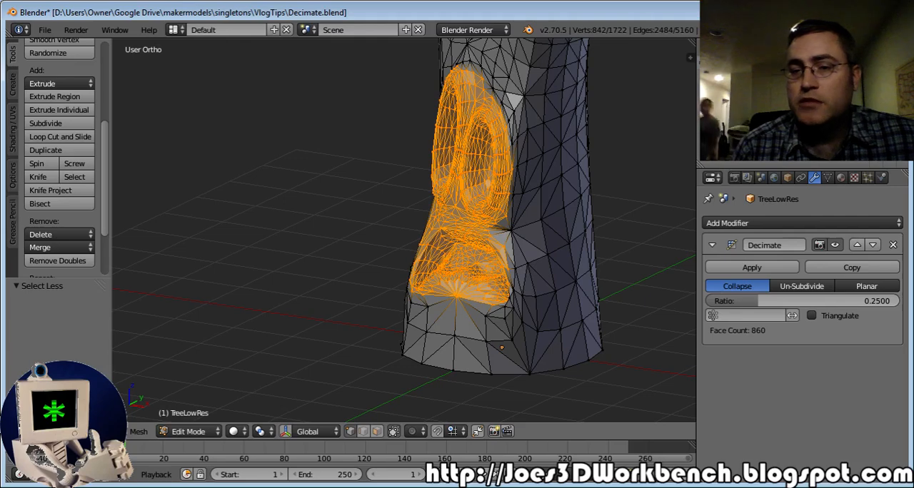
# - Create a vertex group named 'Face' on the TreeLowRes mesh
pyautogui.click(827, 178)
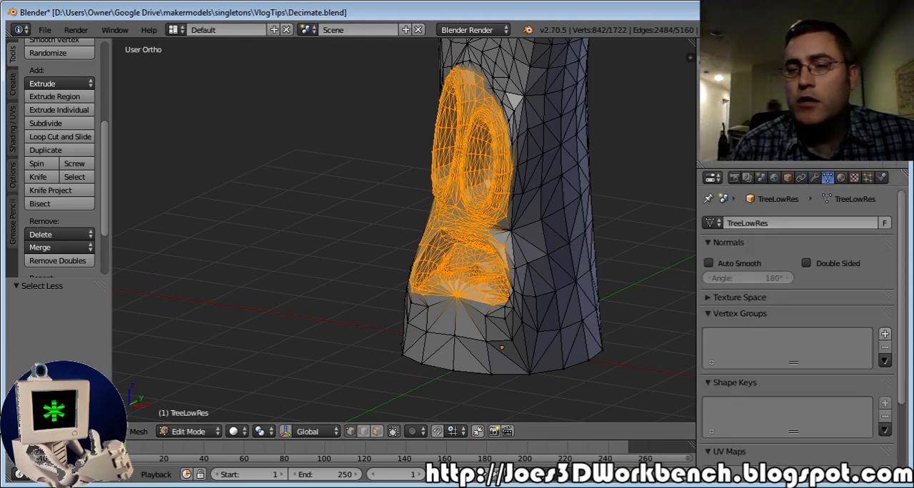
pyautogui.click(885, 334)
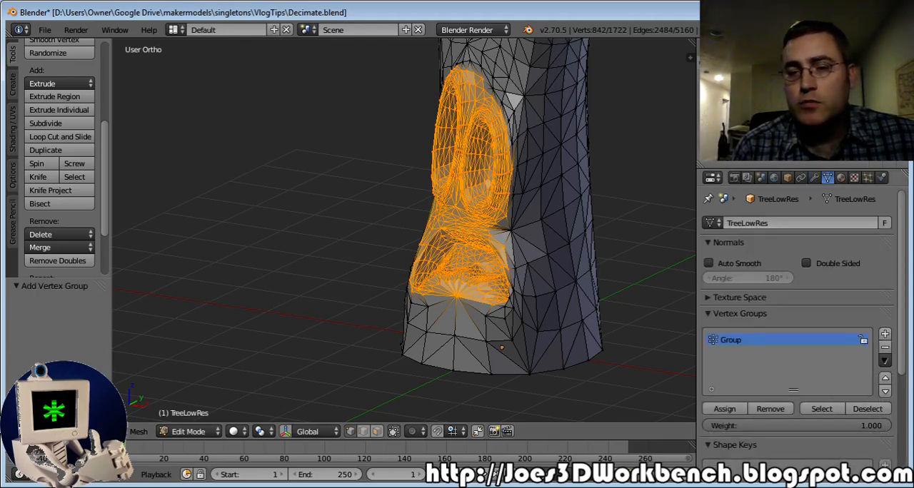
pyautogui.doubleClick(730, 339)
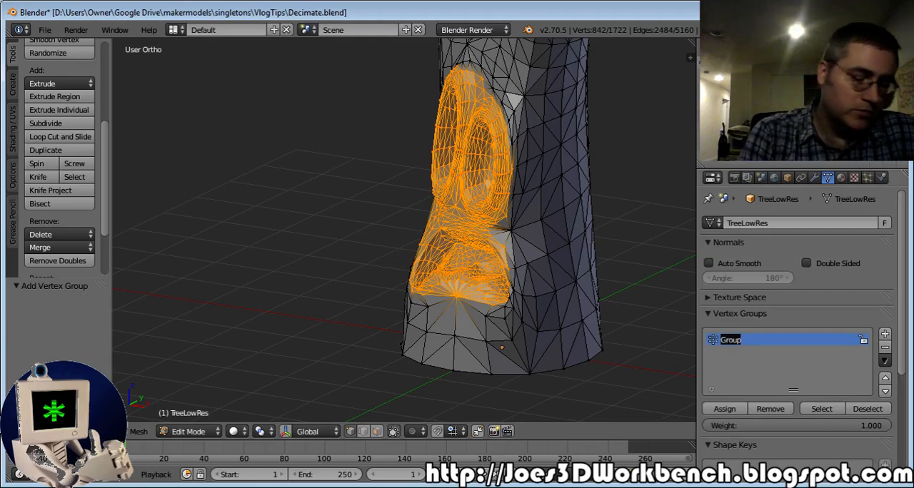
pyautogui.write('Face')
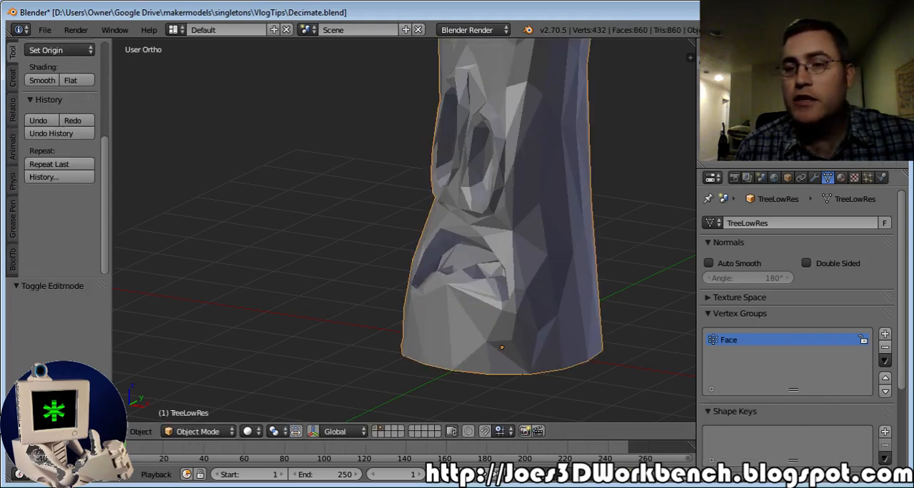
# - Limit the Decimate modifier to the Face group, then invert the selection in Edit Mode
pyautogui.click(807, 178)
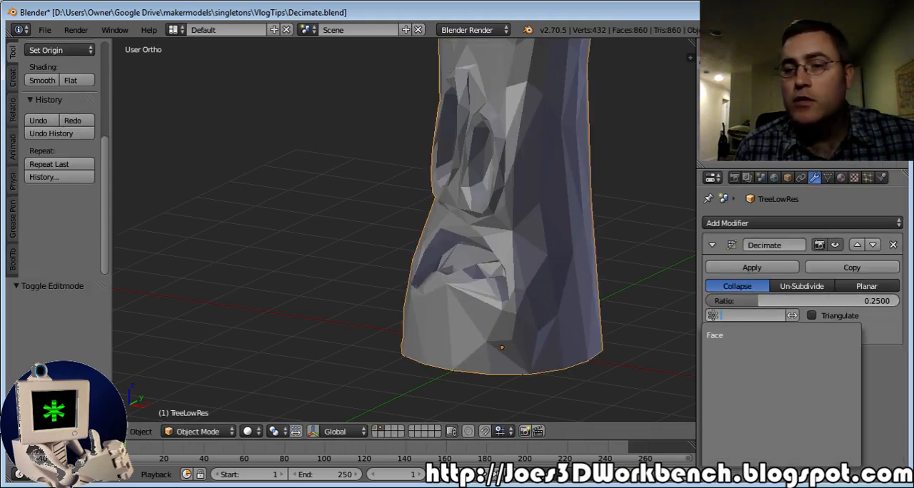
pyautogui.click(778, 335)
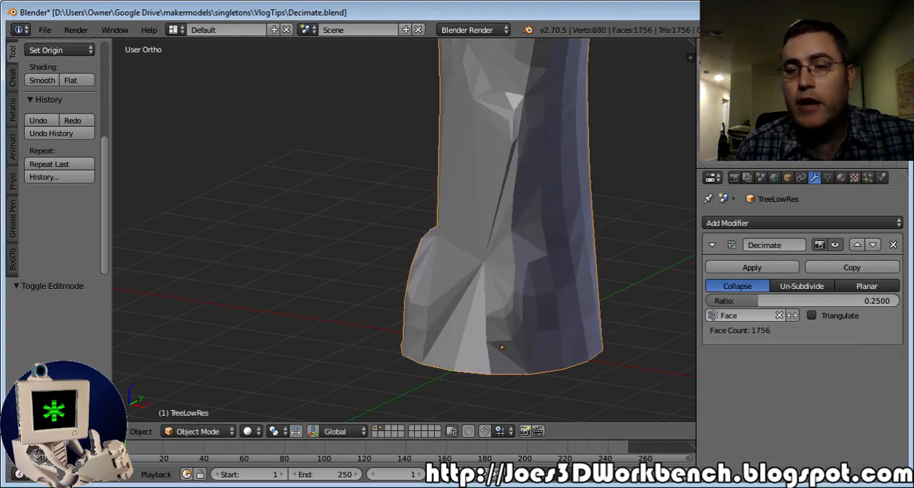
pyautogui.press('Tab')
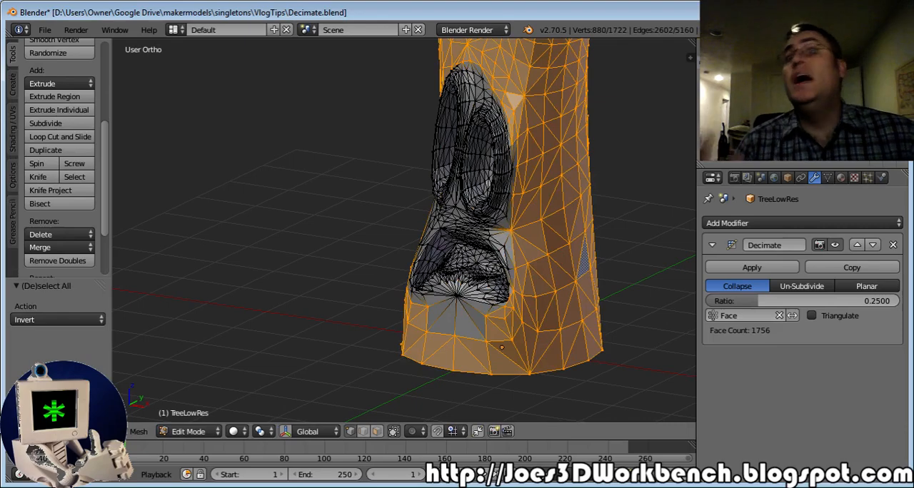
# - Add a second vertex group named 'NotFace'
pyautogui.click(827, 178)
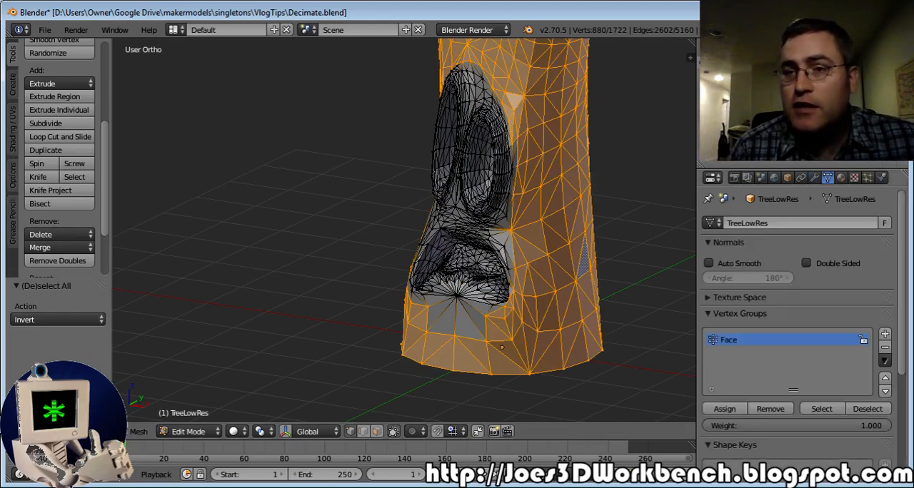
pyautogui.moveTo(770, 409)
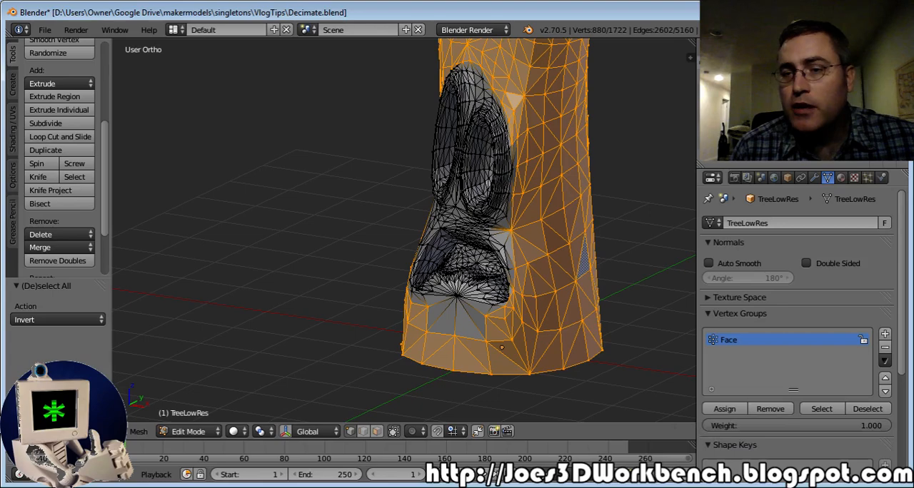
pyautogui.click(884, 333)
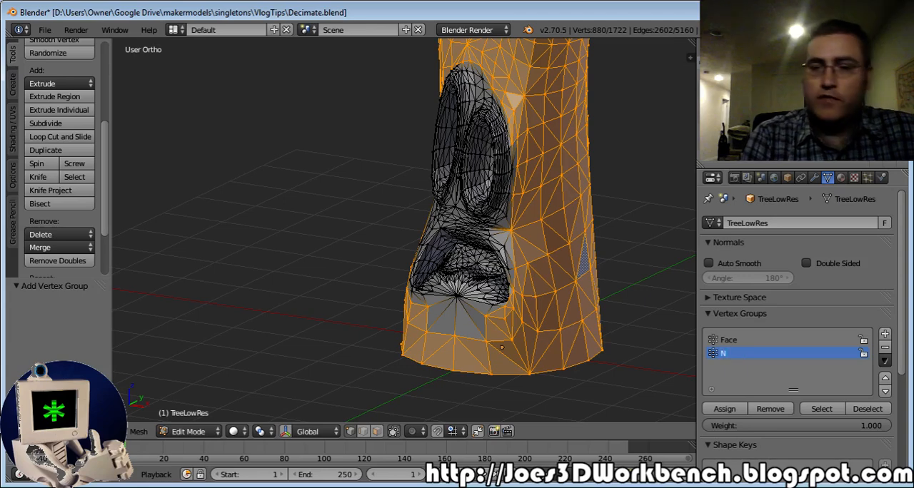
pyautogui.write('NotFace')
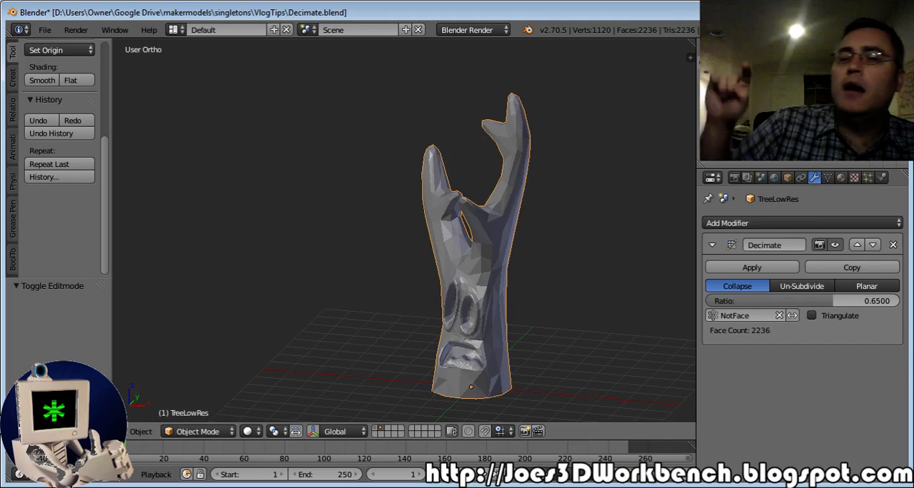
# - Apply the NotFace-limited Decimate modifier at ratio 0.65, leaving 2236 faces
pyautogui.click(751, 267)
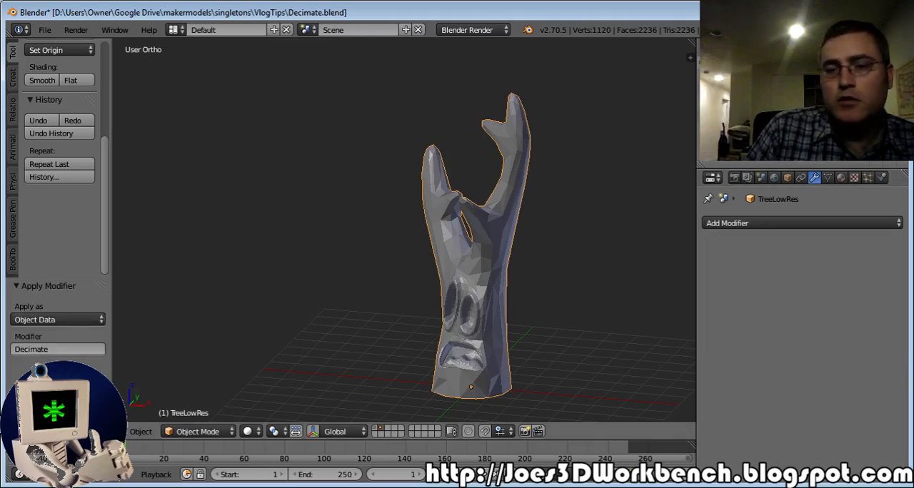